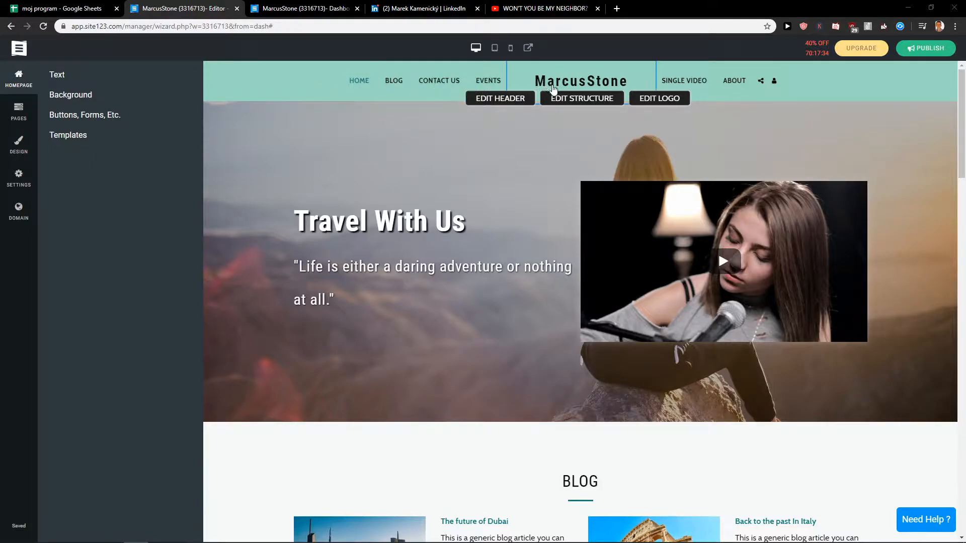
- Open the MarcusStone header's Website Name and Logo panel via Edit Logo
left_click(659, 98)
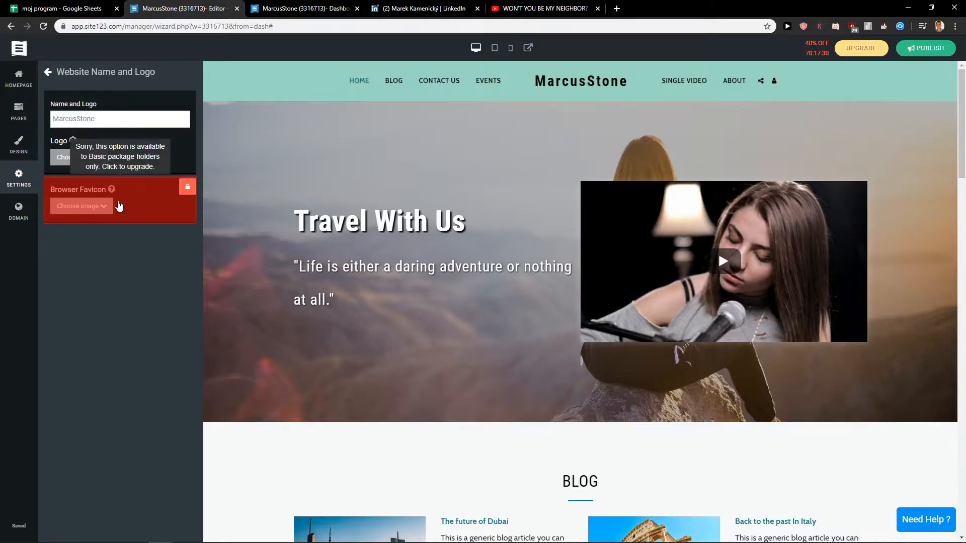
mouse_move(79, 157)
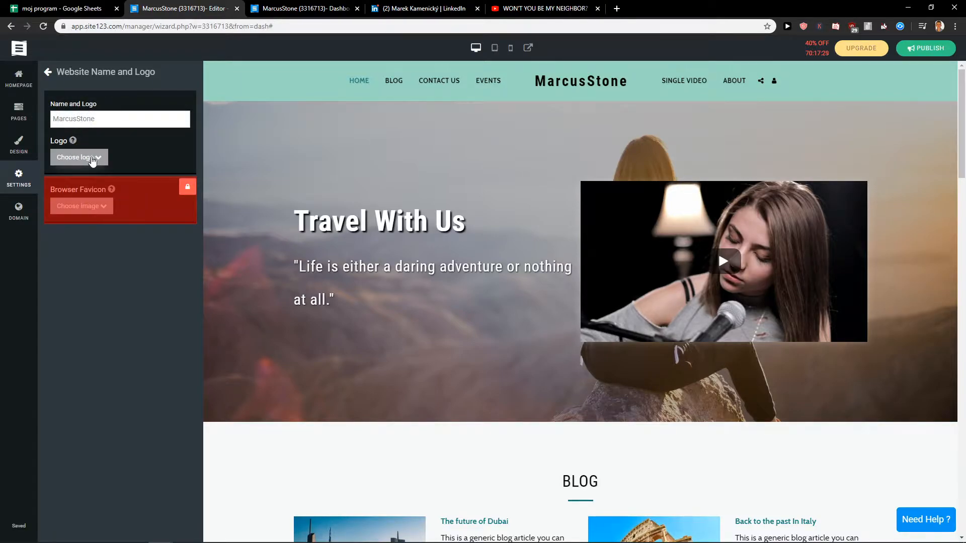
- Upload a logo image from the downloads folder on the D drive
left_click(78, 157)
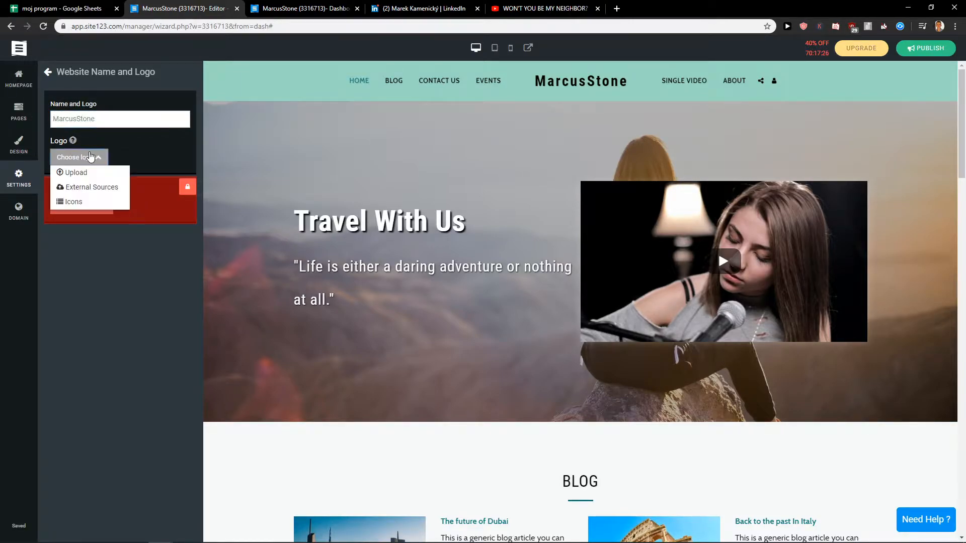
left_click(76, 172)
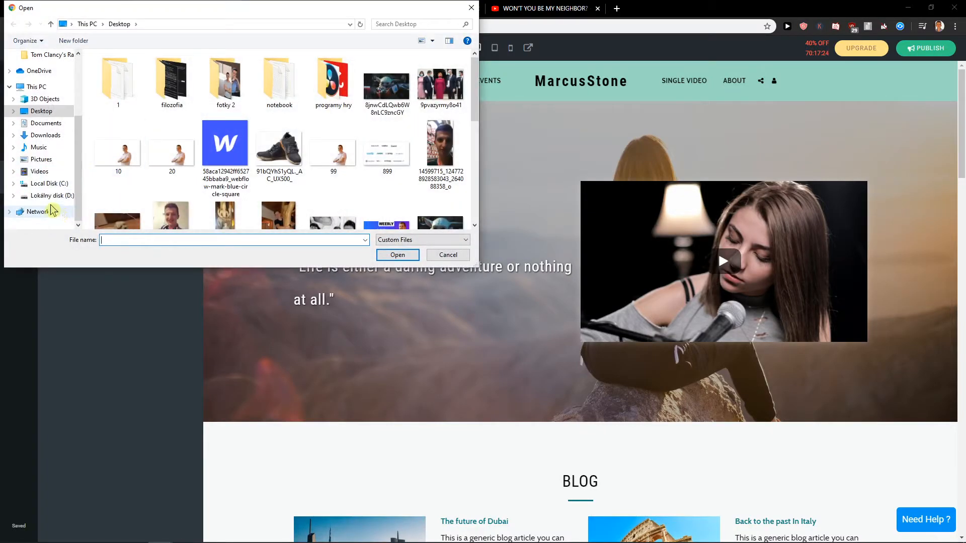
left_click(49, 183)
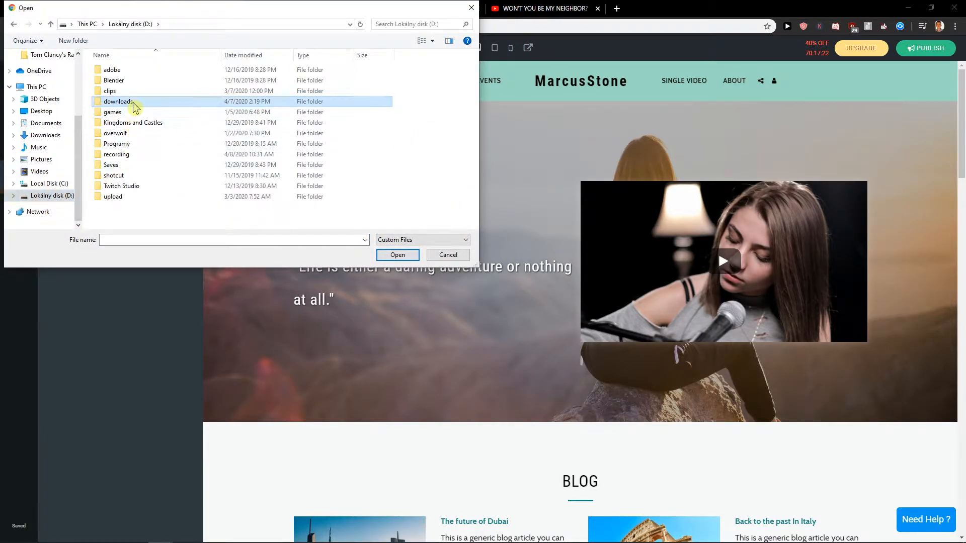
double_click(117, 101)
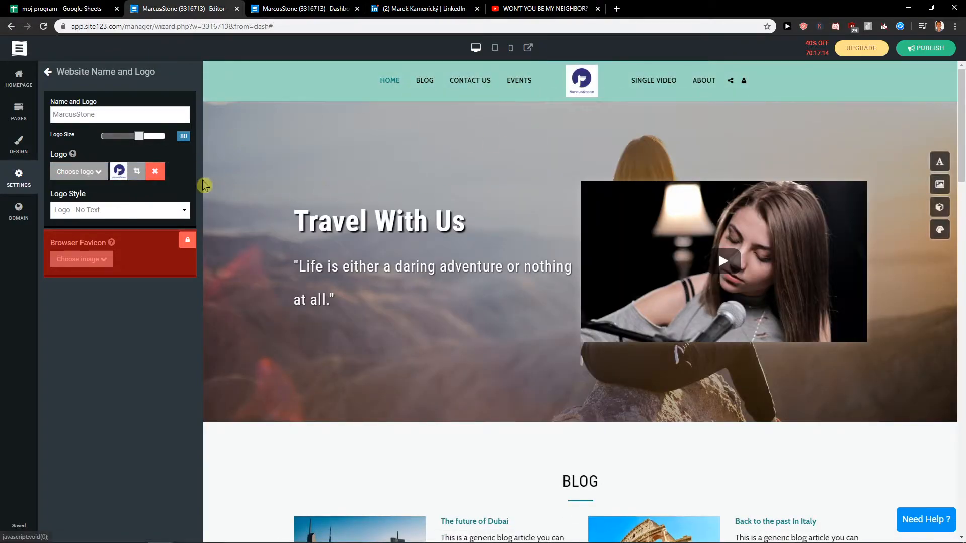
mouse_move(102, 207)
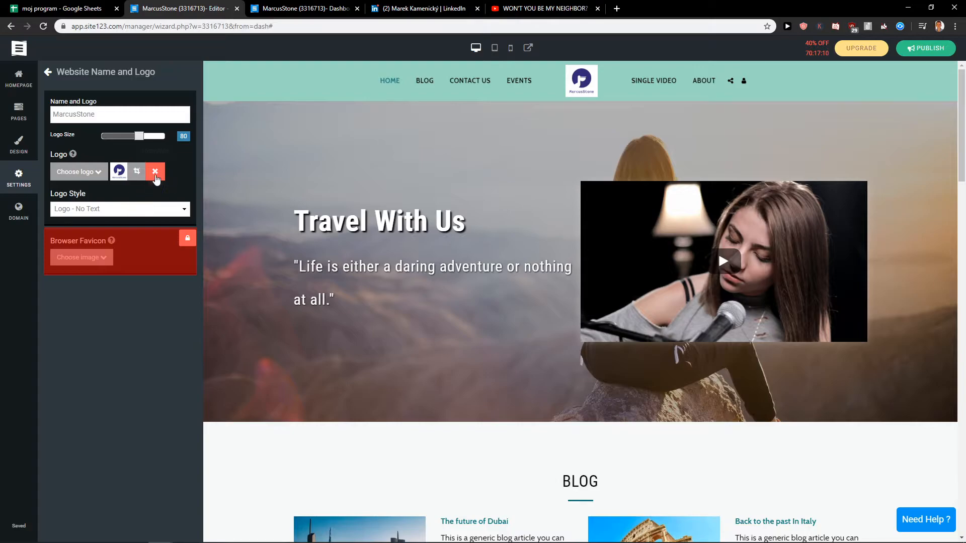
- Remove that logo and upload logo_transparent as the header logo instead
left_click(155, 171)
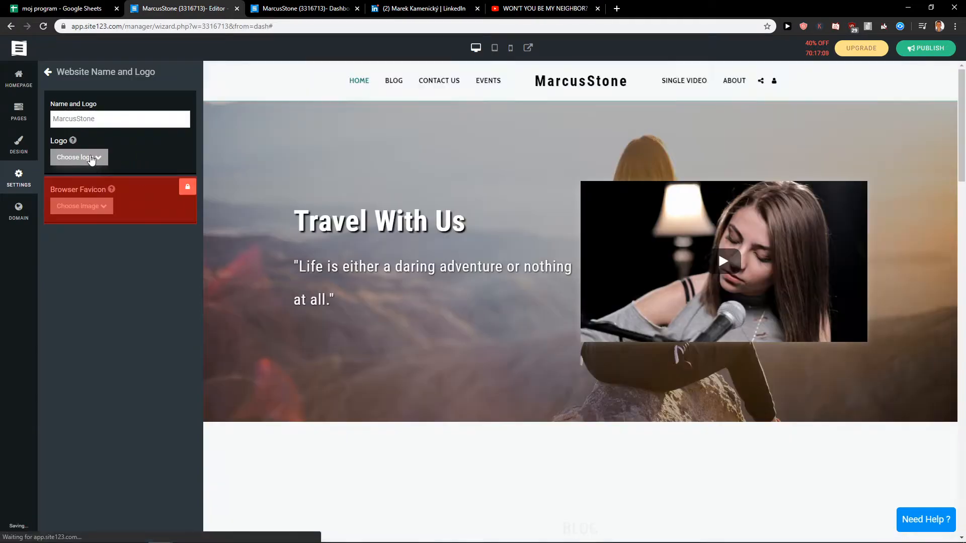
left_click(76, 157)
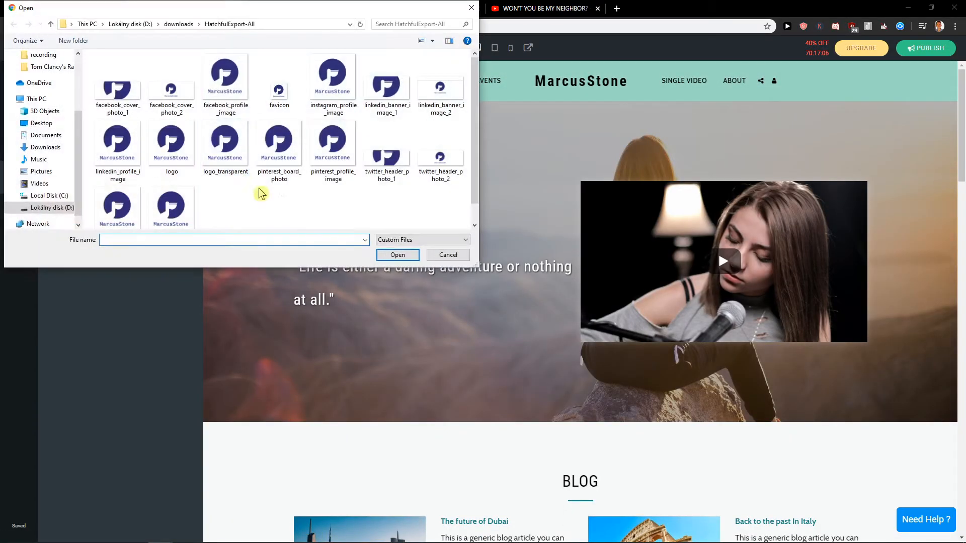
left_click(448, 255)
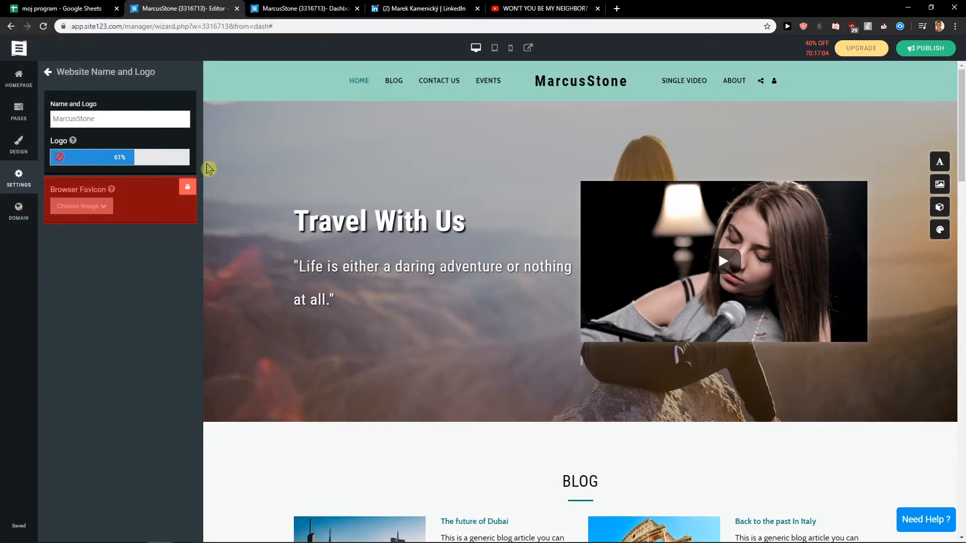